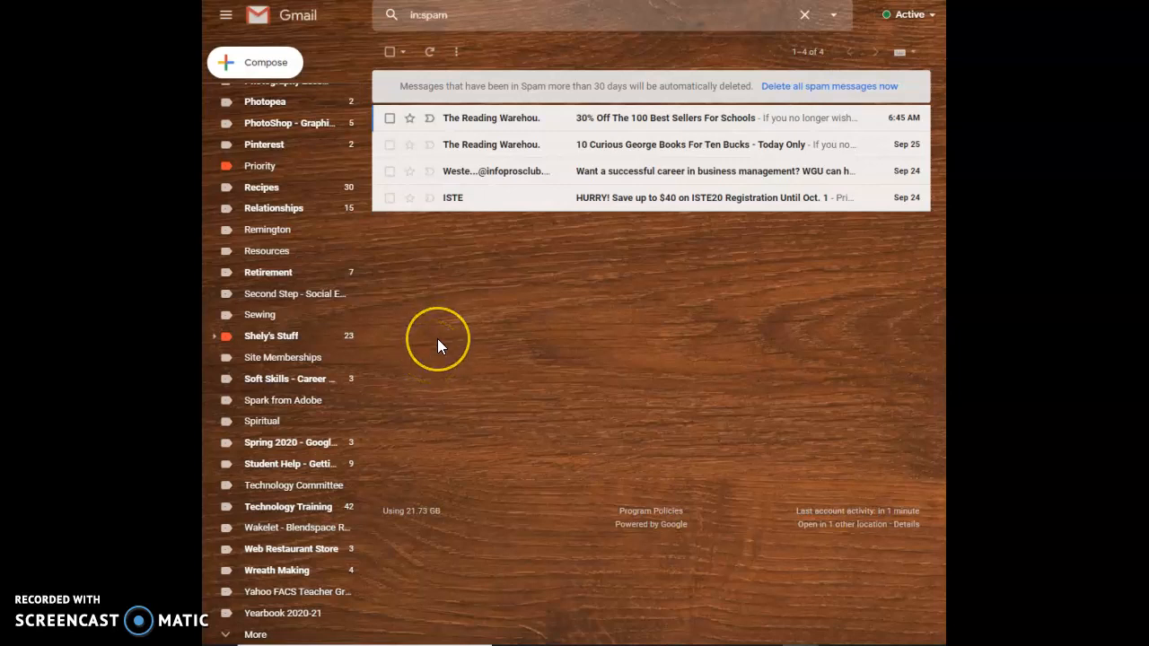
mouse_move(338, 597)
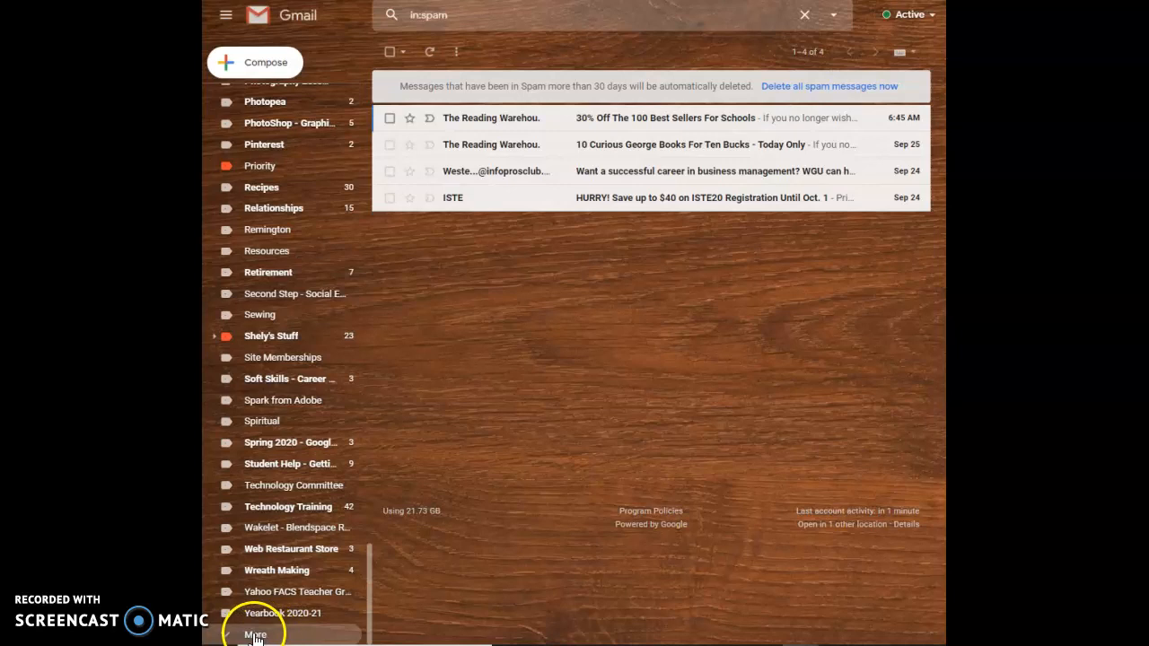
- Expand the More section of the label list to reveal the Spam folder
left_click(255, 636)
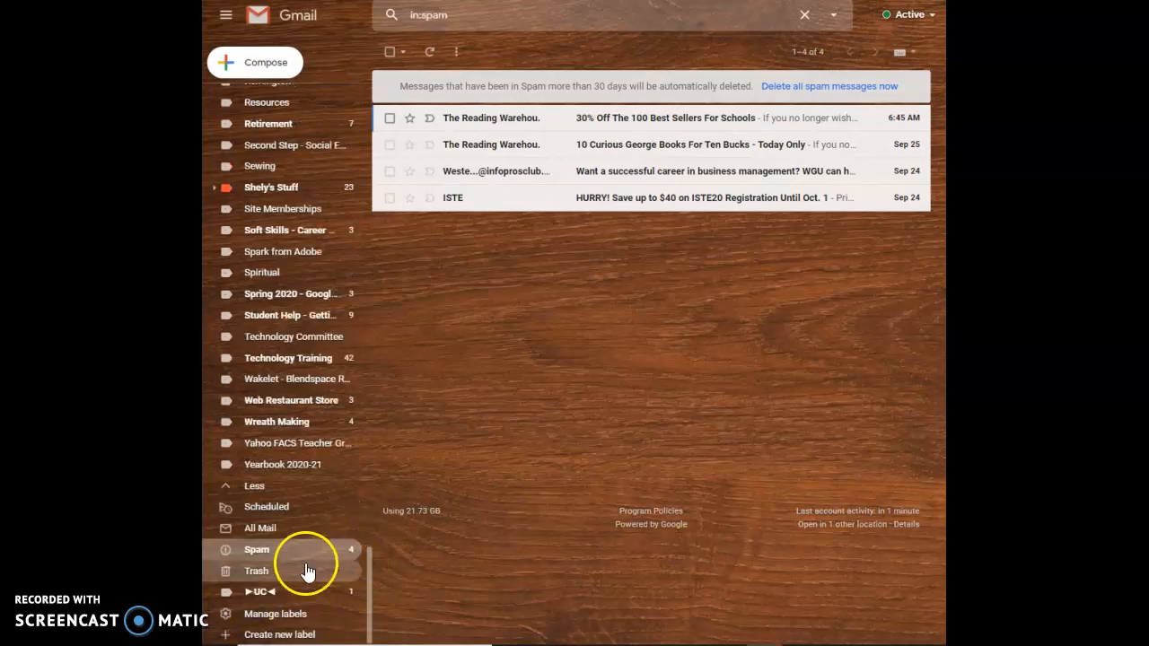
mouse_move(363, 413)
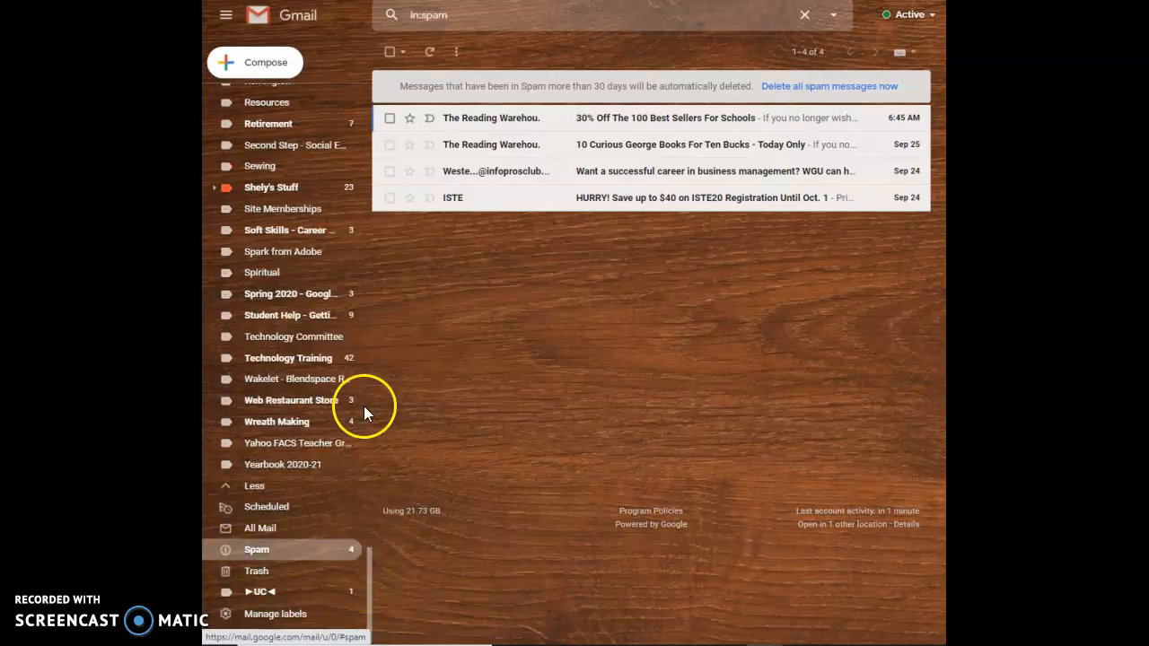
mouse_move(609, 118)
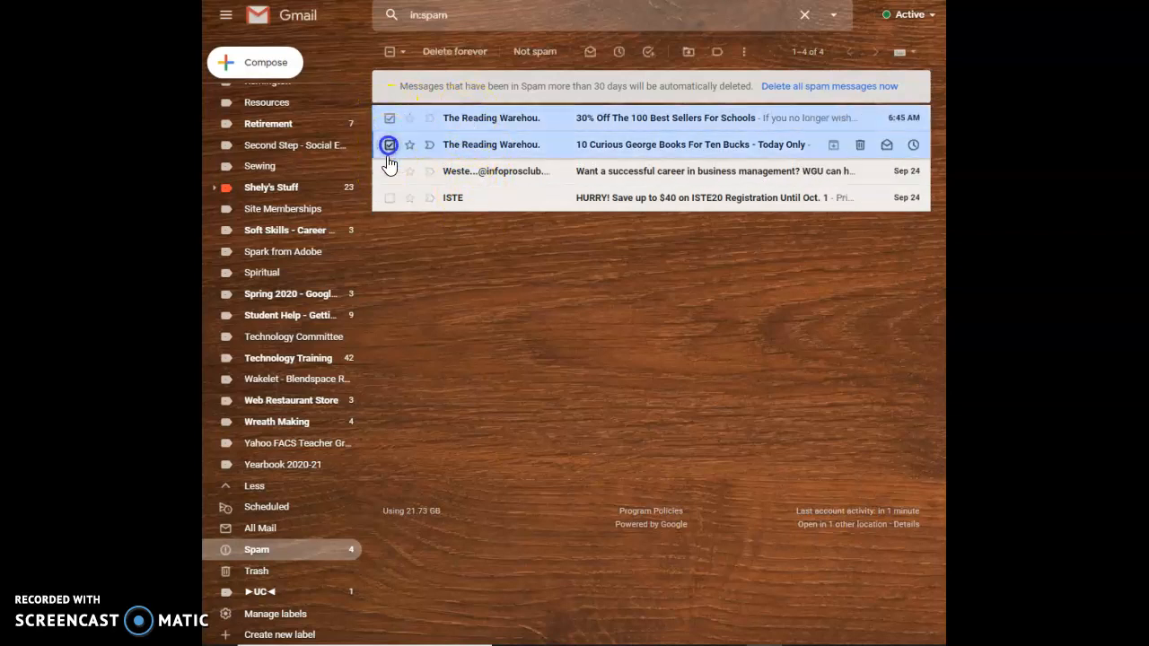
- Select the third spam message too and delete the three chosen messages forever
left_click(390, 197)
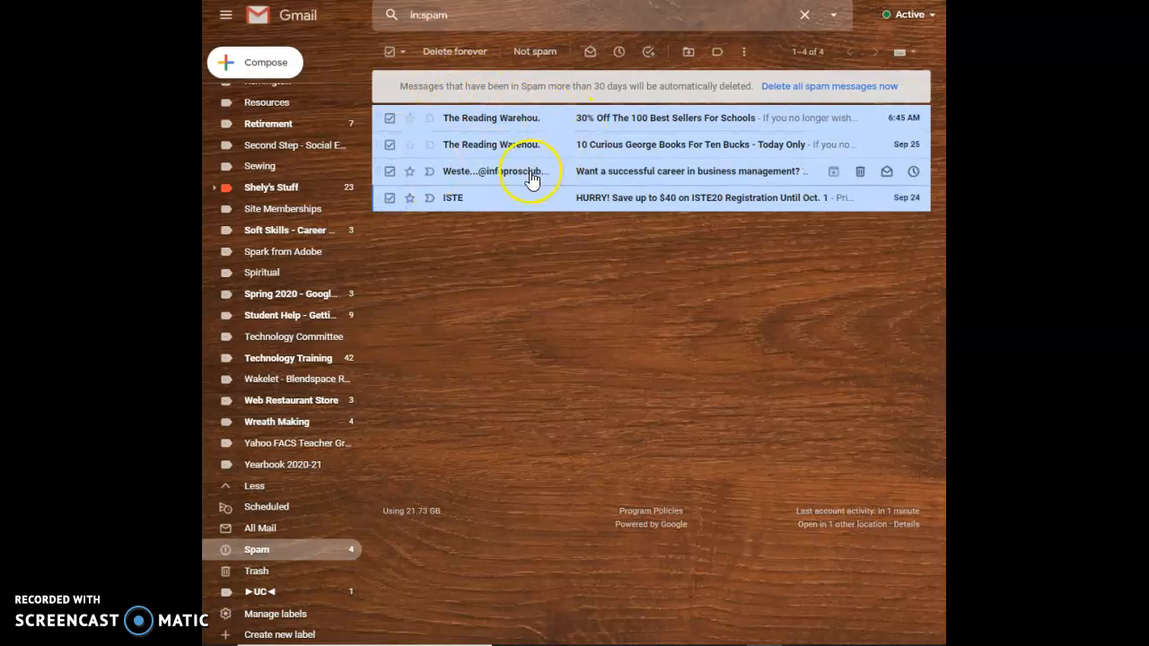
mouse_move(481, 191)
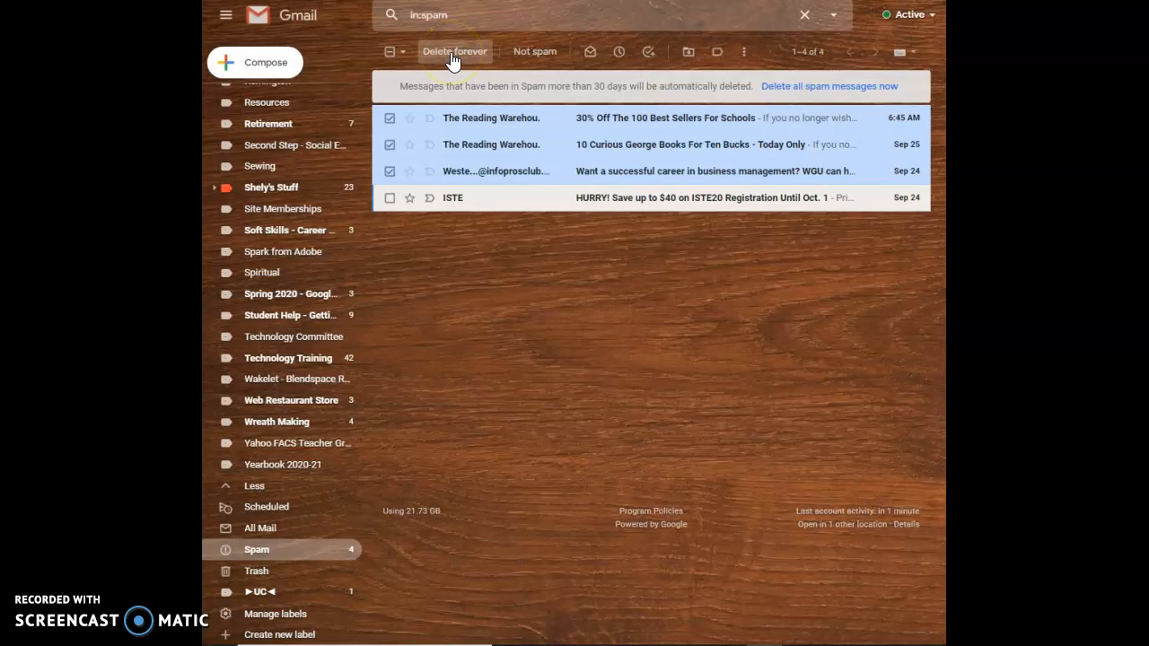
left_click(454, 50)
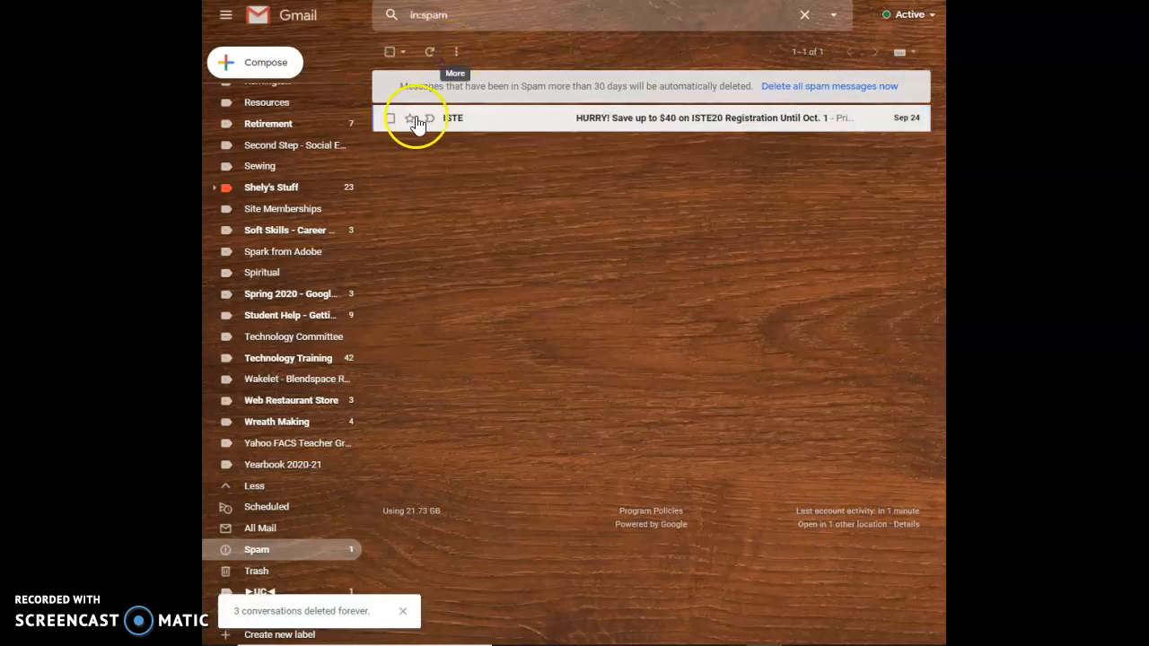
- Select the remaining ISTE message and delete it forever, emptying Spam
left_click(390, 118)
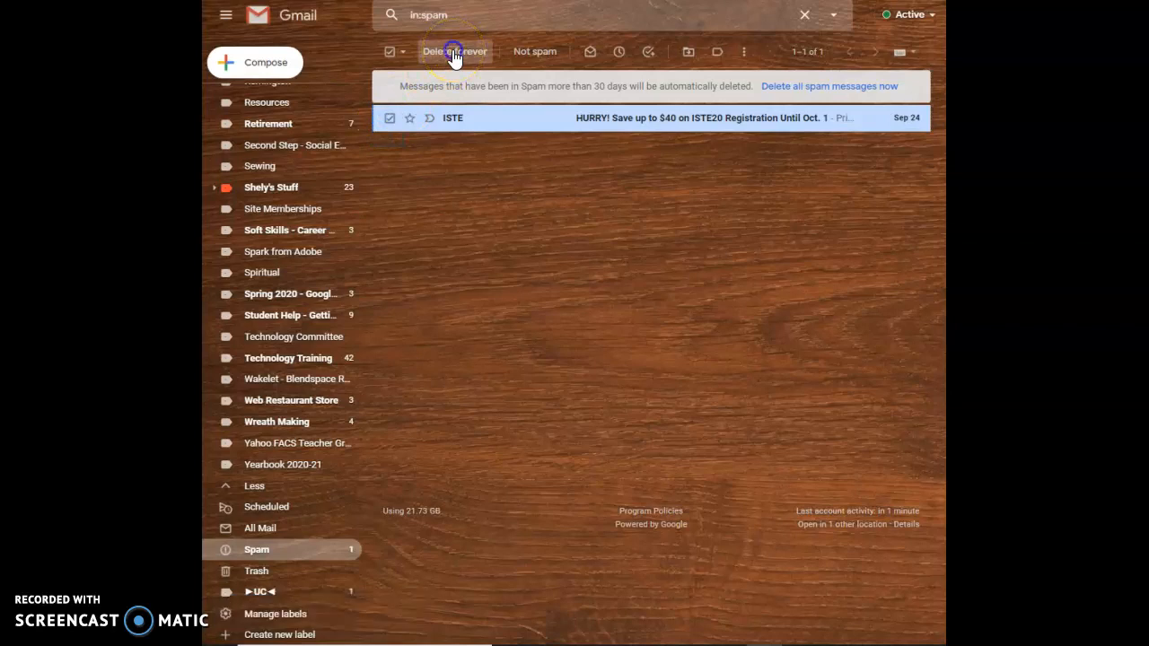
left_click(456, 50)
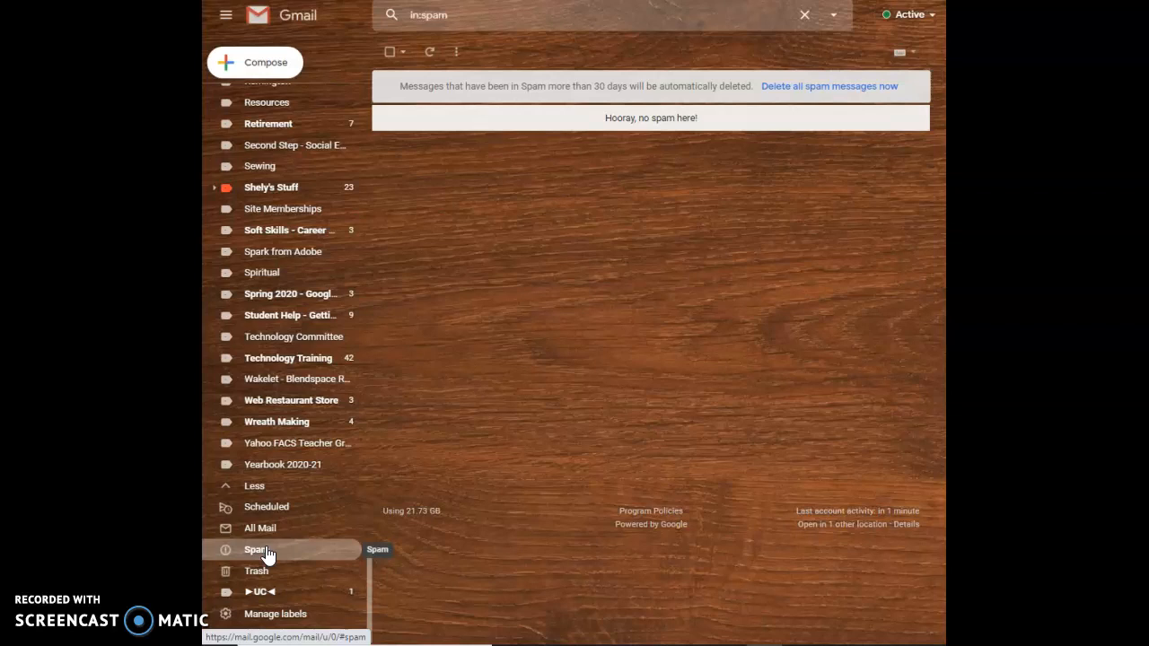
mouse_move(467, 345)
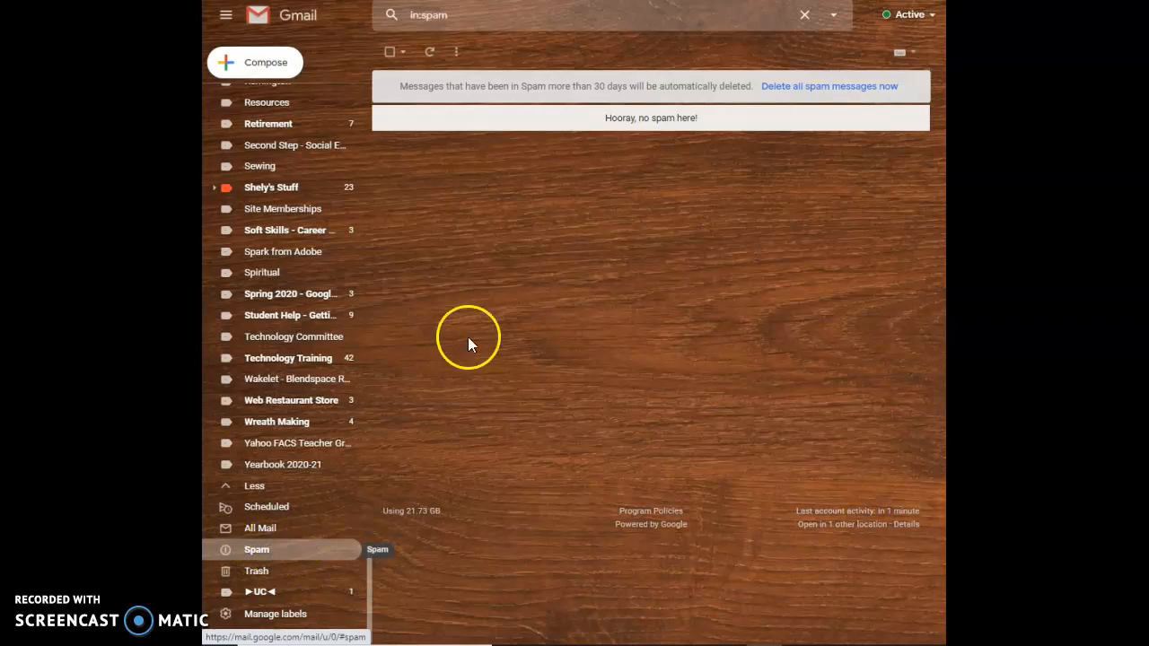